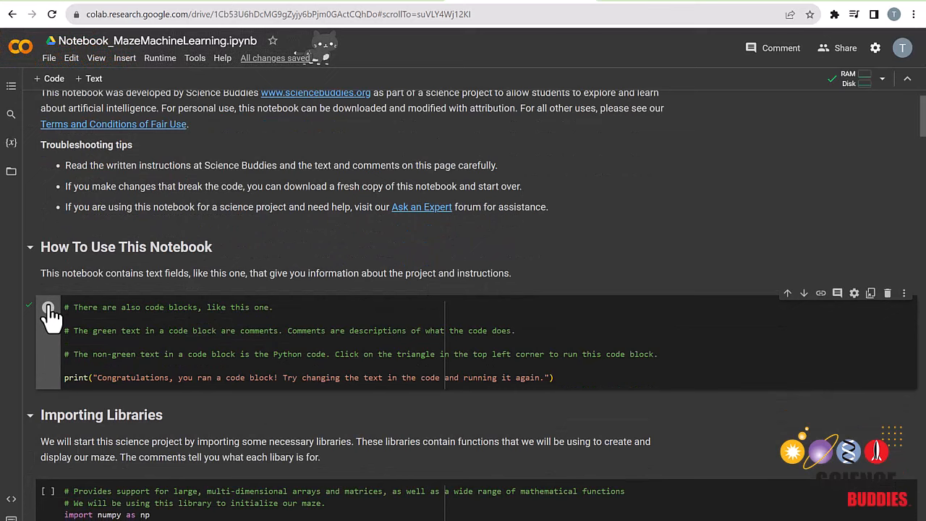
Run the How To Use This Notebook example cell to print its congratulations message.
left_click(48, 306)
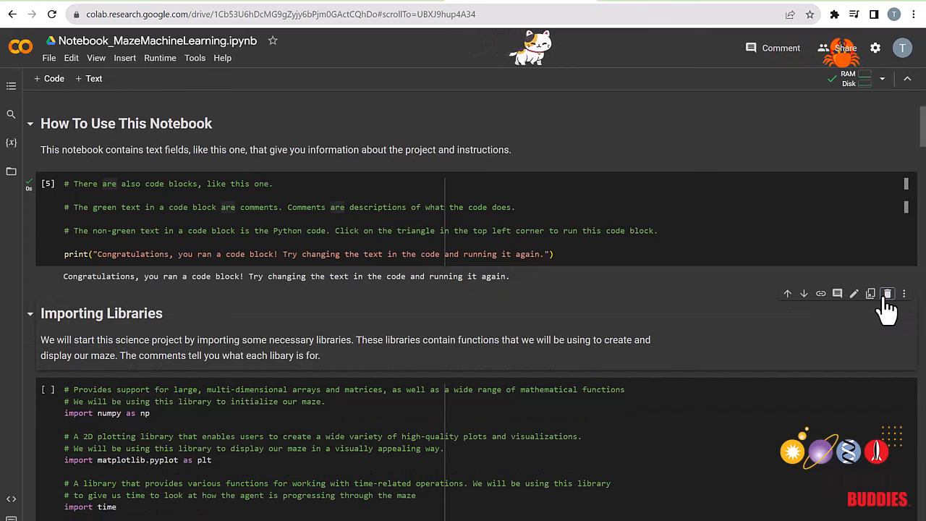
mouse_move(720, 319)
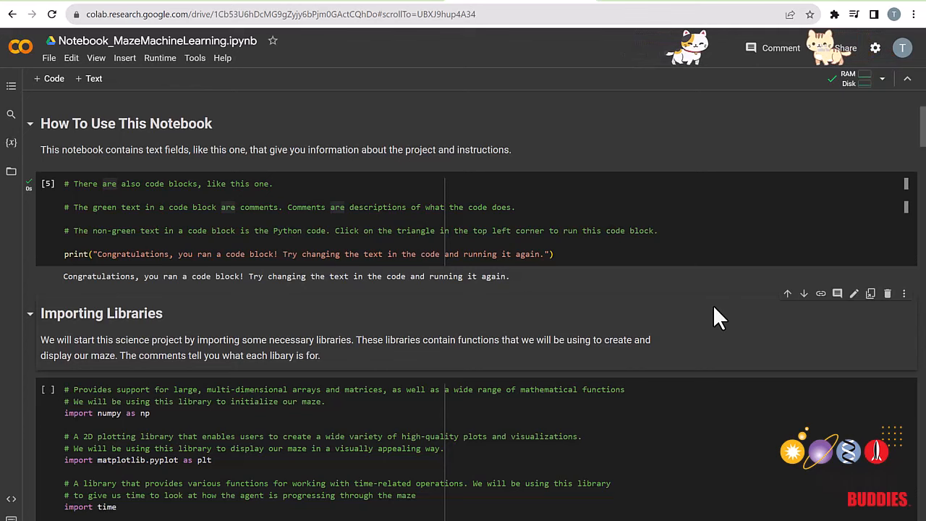
Edit maze_layout's bottom row to [1, 1, 0, 0, 0] and redraw the maze.
scroll("down", 3)
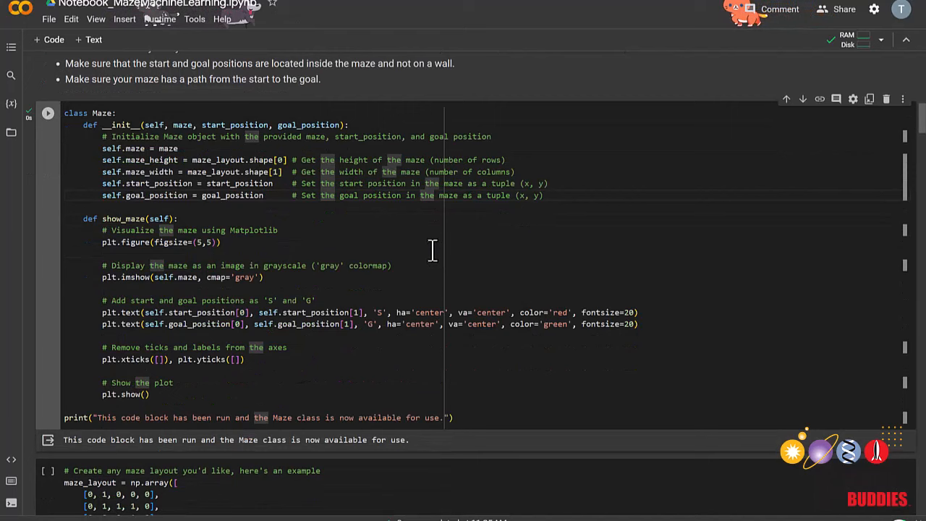
scroll("down", 3)
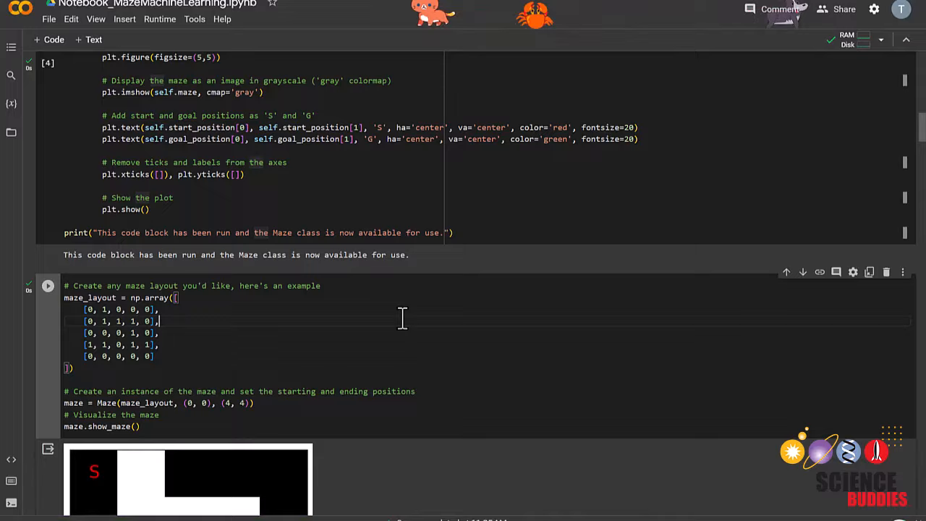
scroll("down", 3)
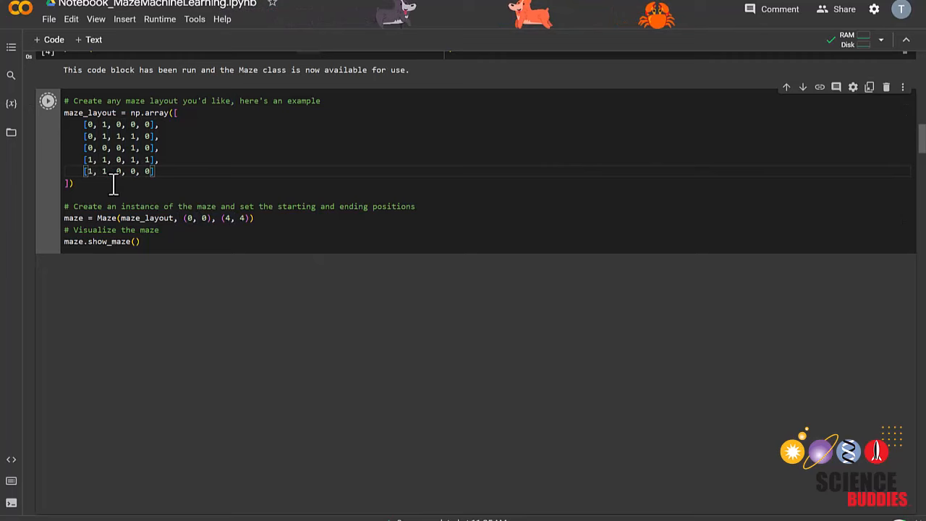
left_click(47, 100)
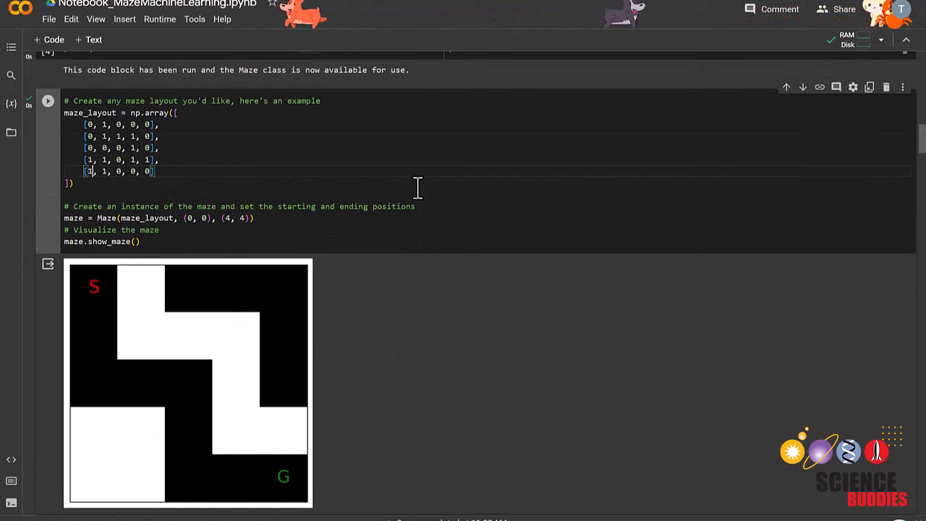
scroll("down", 3)
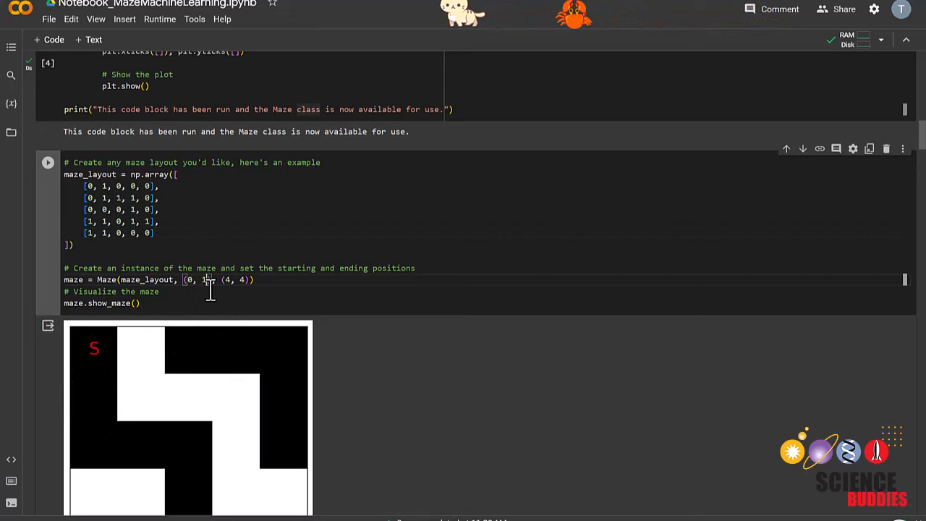
Scroll past the QLearningAgent cell to the Defining the Reward System section.
scroll("down", 3)
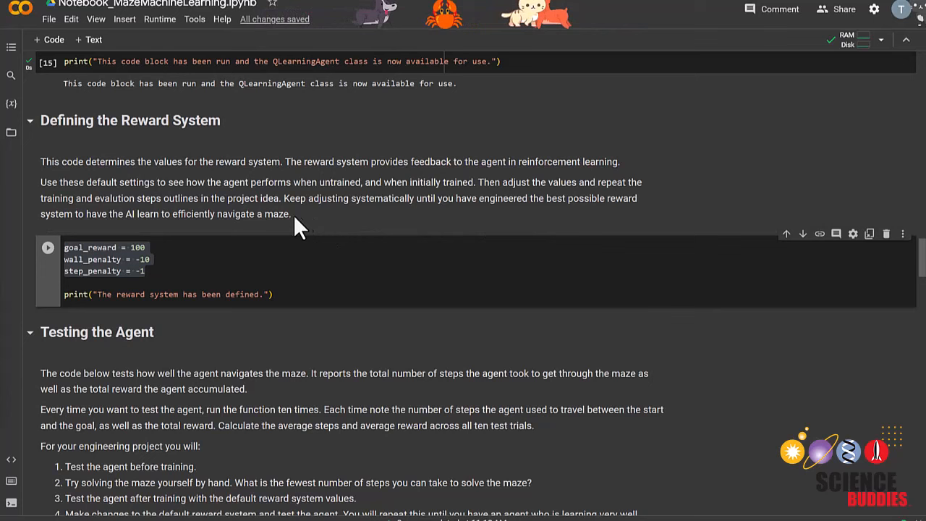
left_click(136, 247)
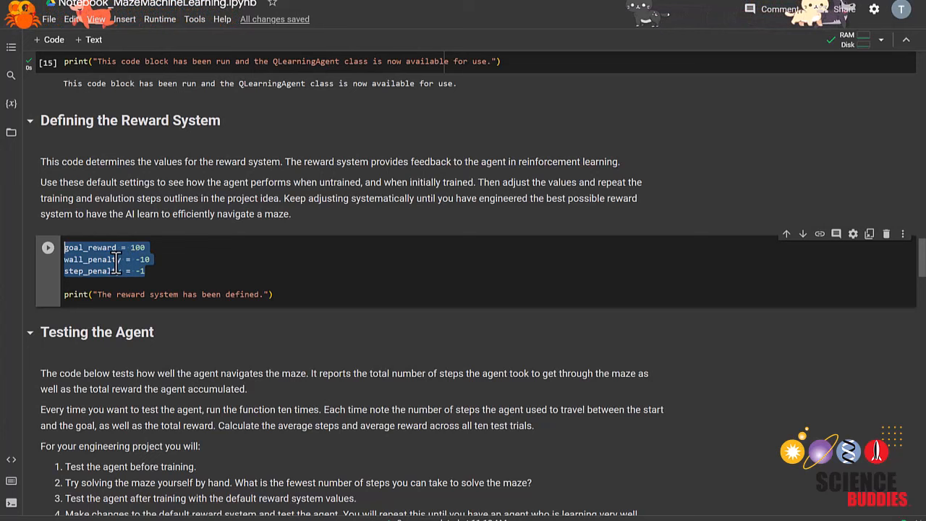
left_click(158, 270)
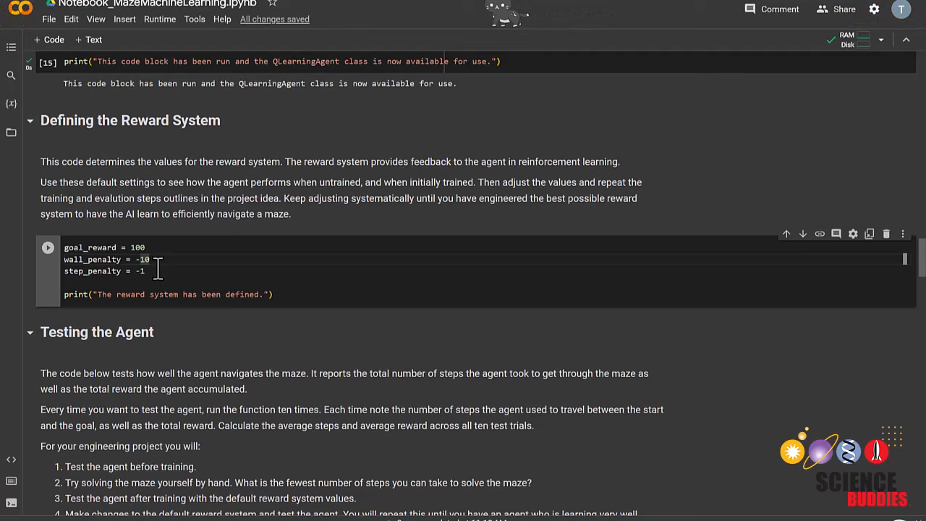
double_click(140, 270)
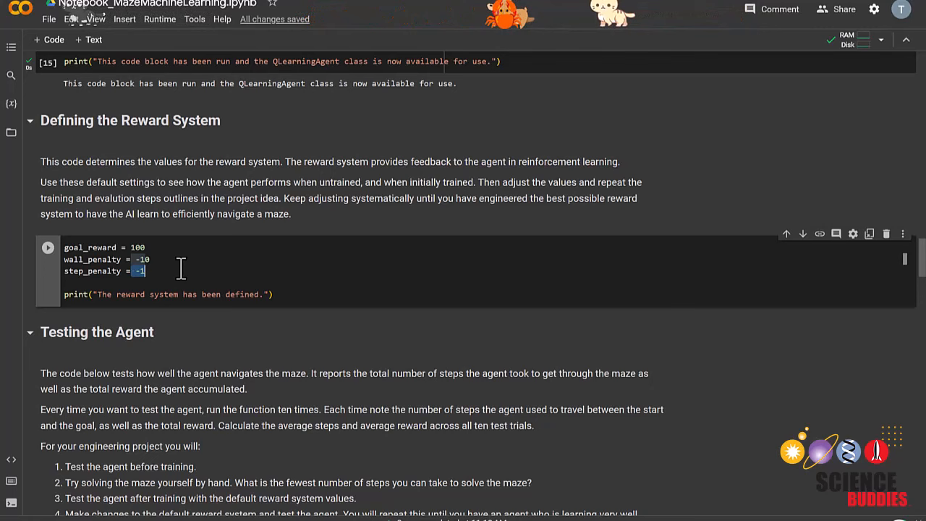
scroll("down", 3)
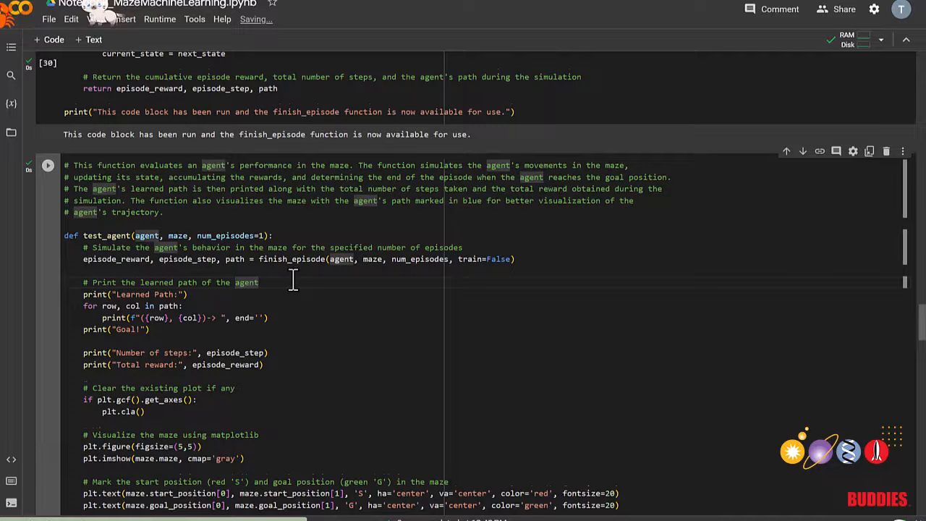
Run the finish_episode and test_agent cells, pointing out where the learned path prints.
left_click(48, 165)
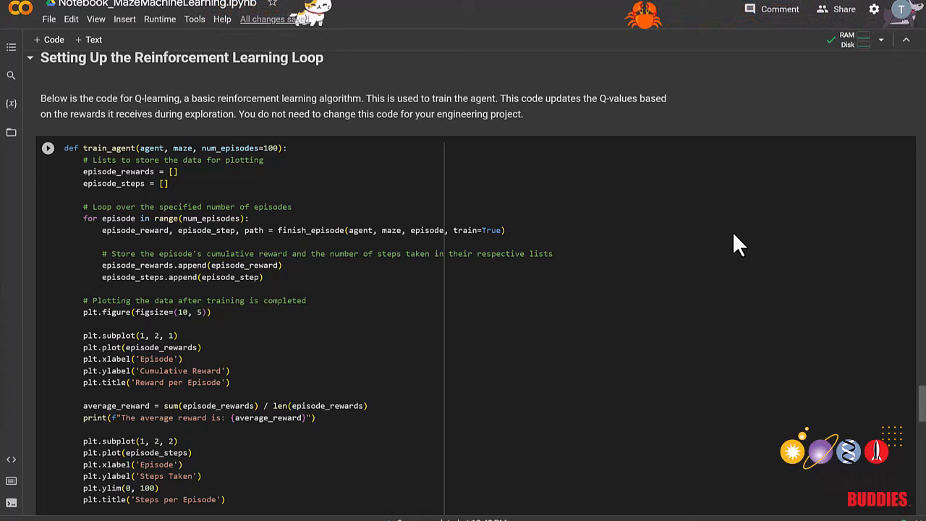
Run the train_agent cell and scroll down to Training the Agent.
double_click(230, 148)
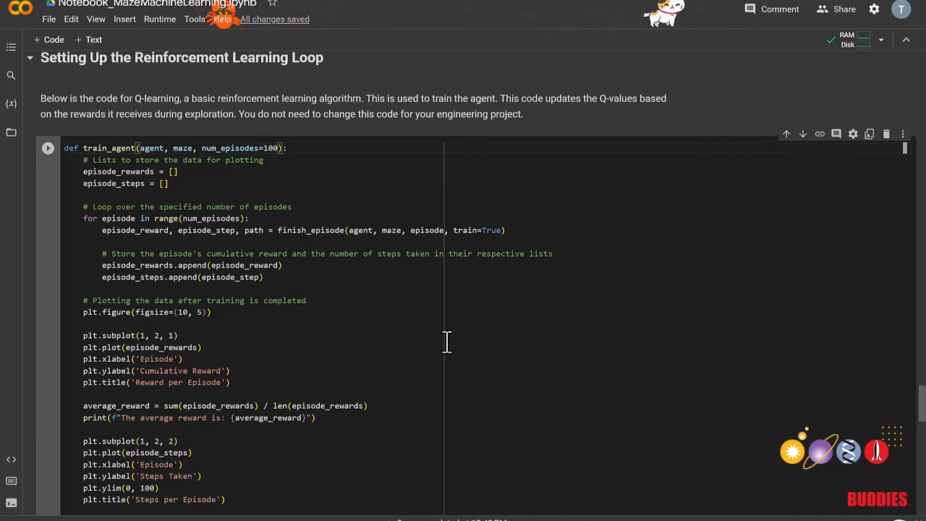
scroll("down", 3)
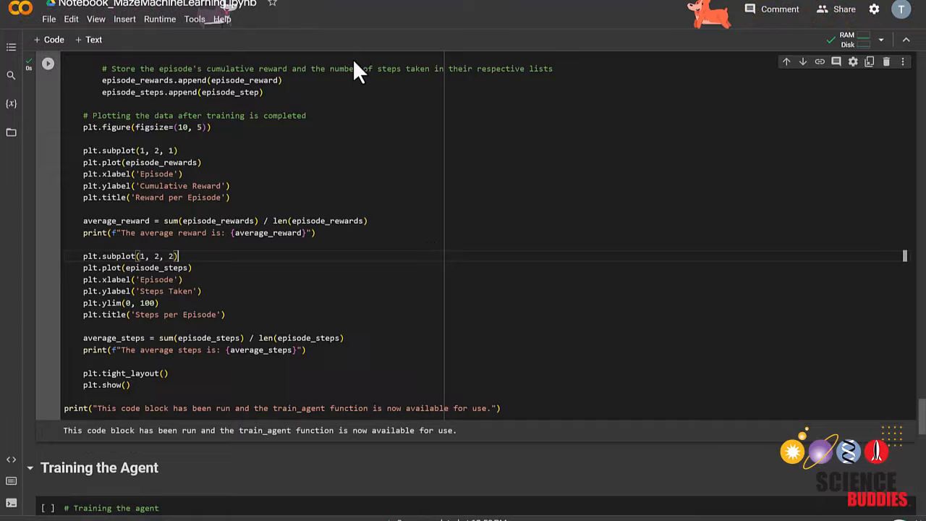
scroll("down", 3)
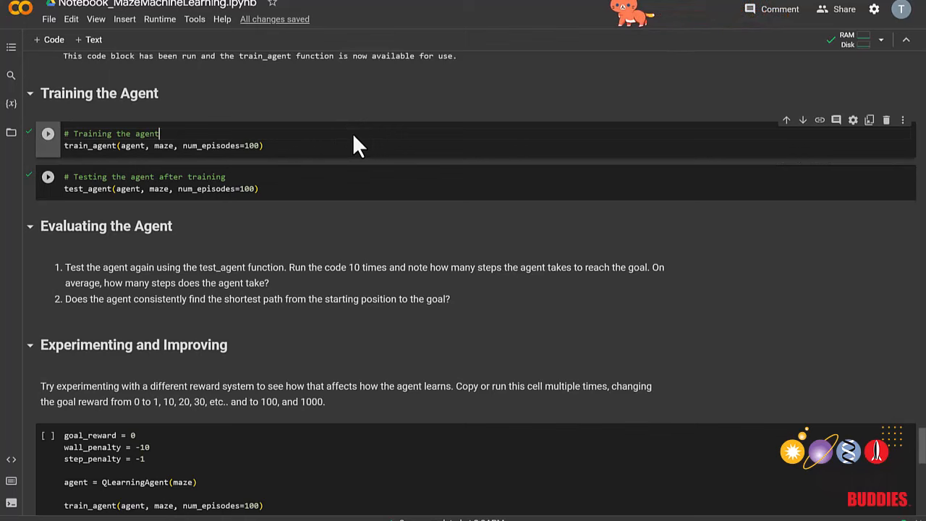
Run the training cell for 100 episodes to plot reward and steps per episode.
left_click(48, 133)
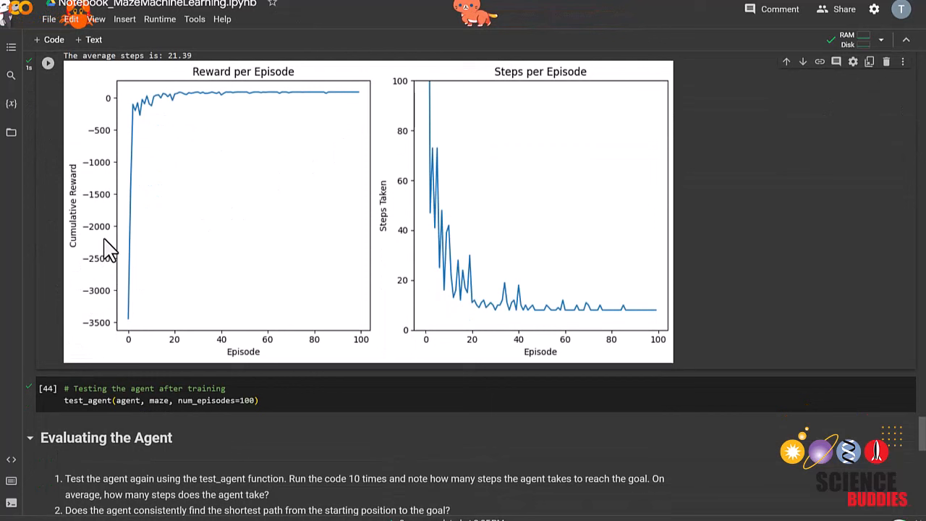
mouse_move(118, 195)
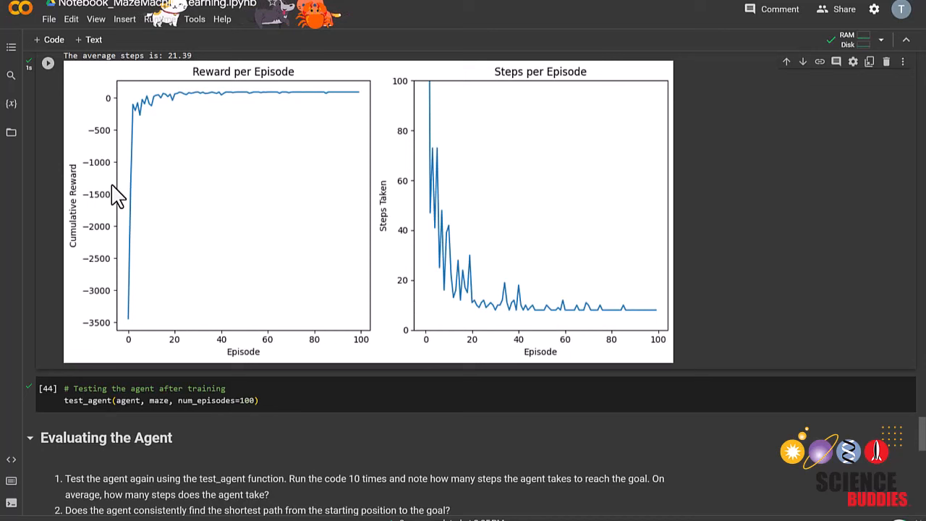
mouse_move(311, 116)
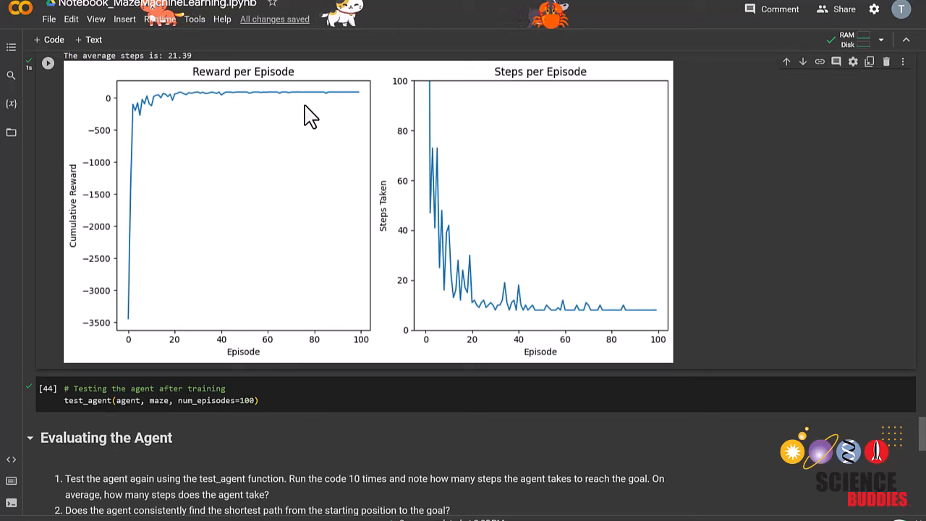
mouse_move(463, 244)
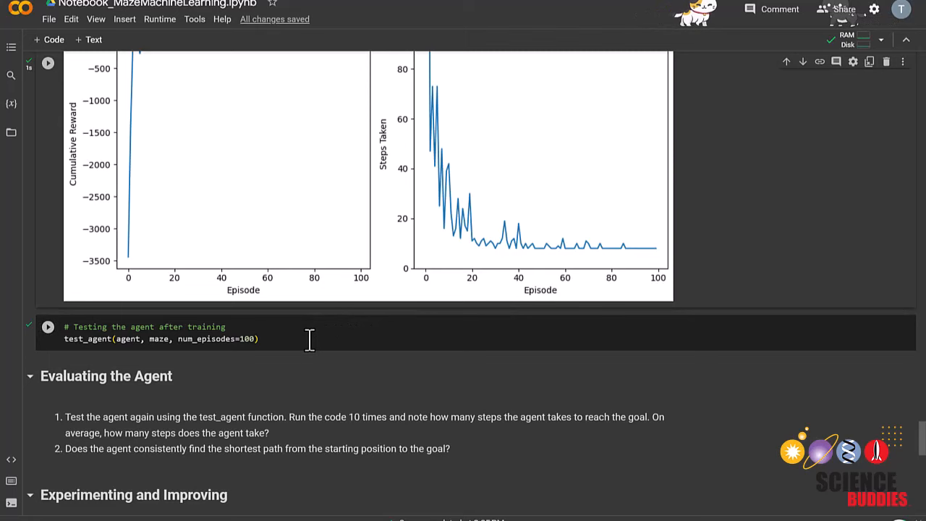
Select the after-training test cell and scroll to the goal-reward-0 experiment cell.
left_click(48, 326)
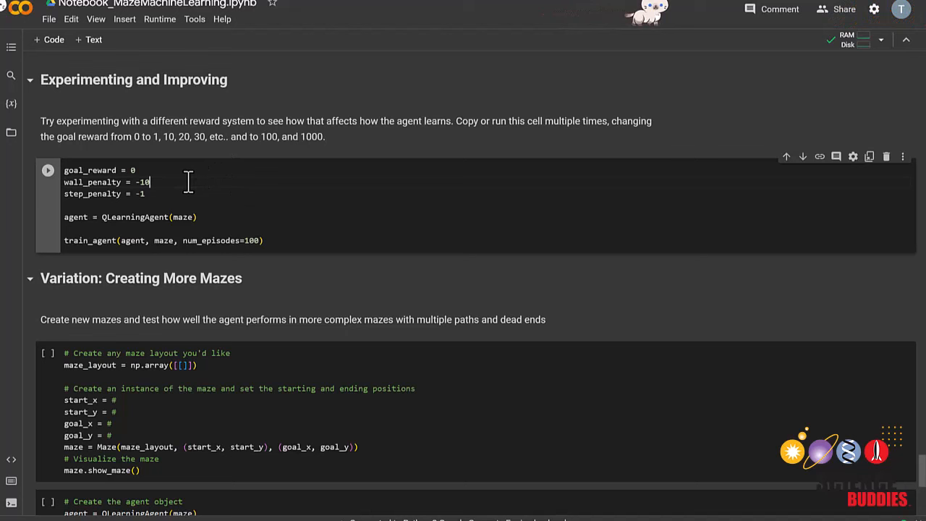
Duplicate the experiment cell, set goal_reward to 10, and retrain with new plots.
key("ctrl+a")
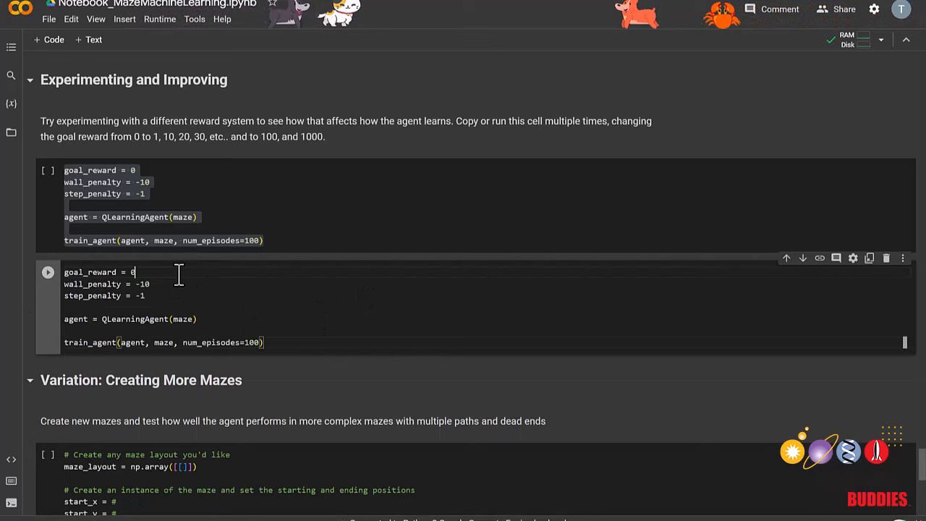
type("1")
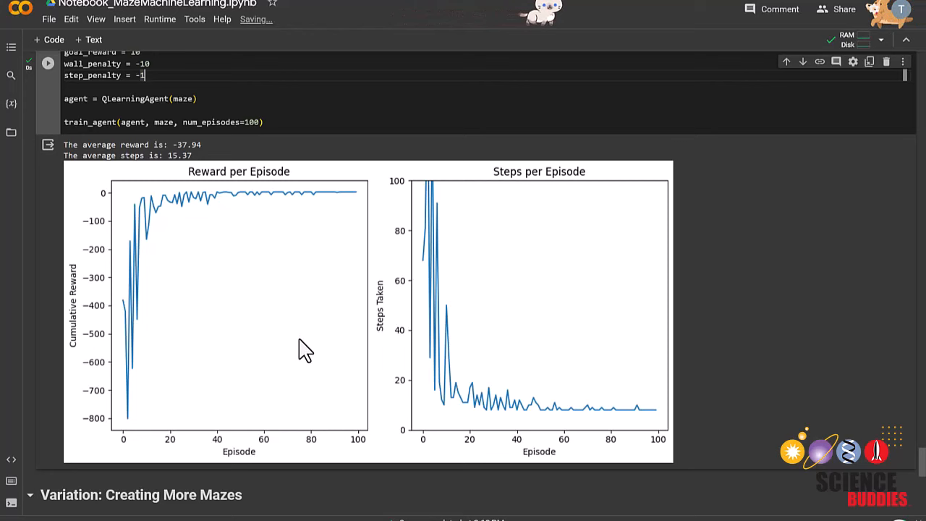
Scroll past the experiment output to the Variation: Creating More Mazes cells.
scroll("down", 3)
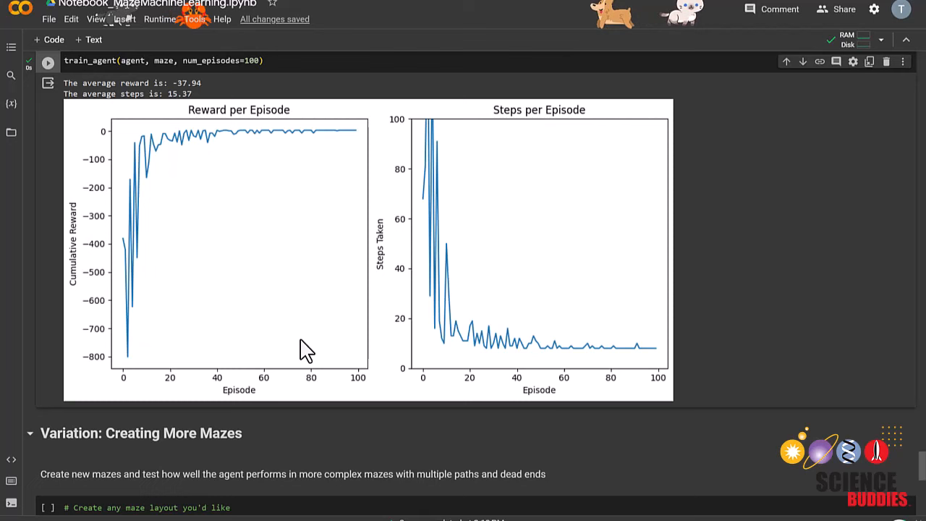
scroll("down", 3)
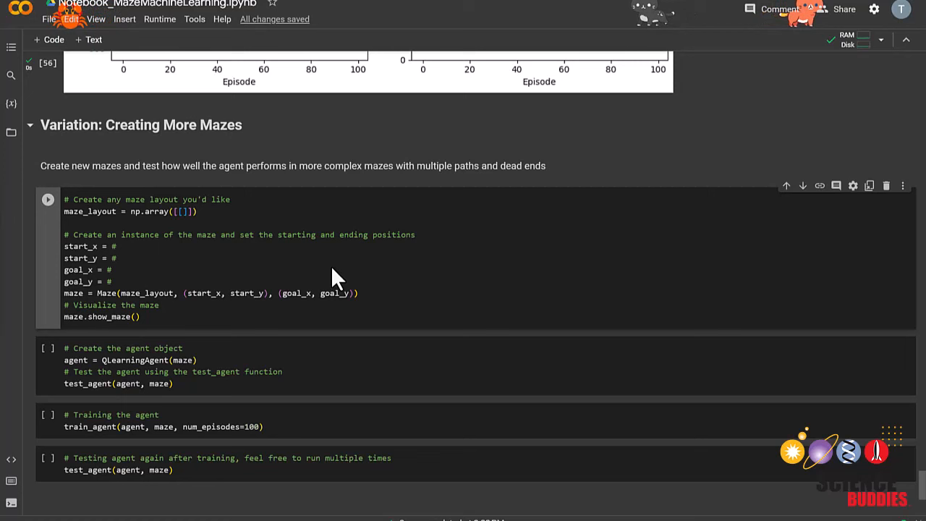
left_click(114, 270)
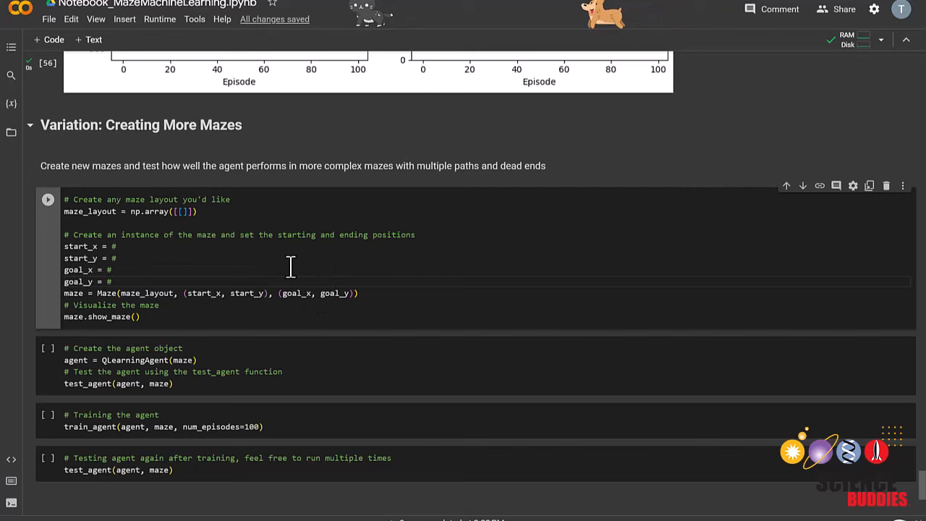
scroll("down", 3)
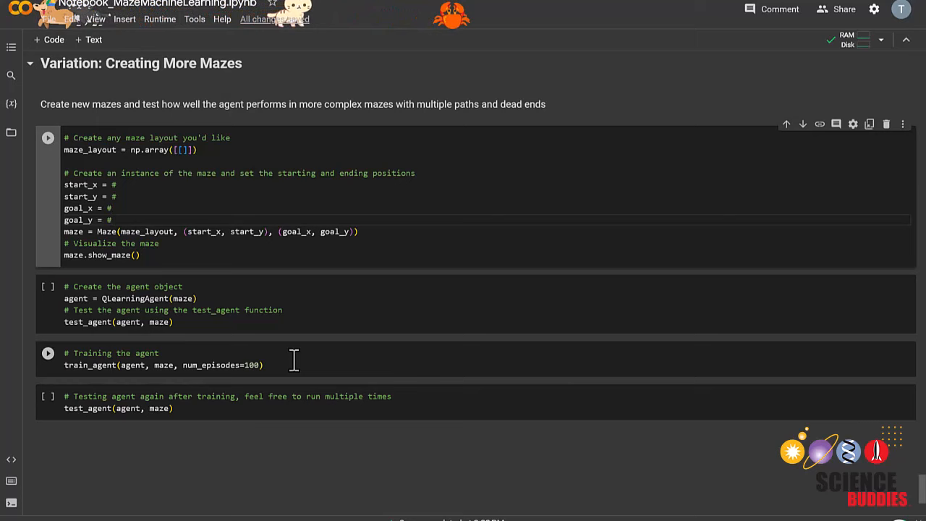
mouse_move(604, 282)
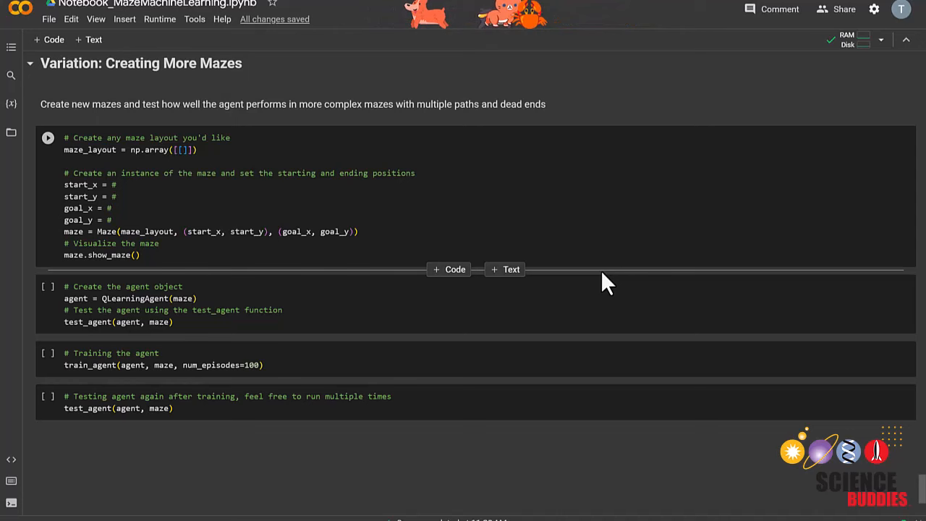